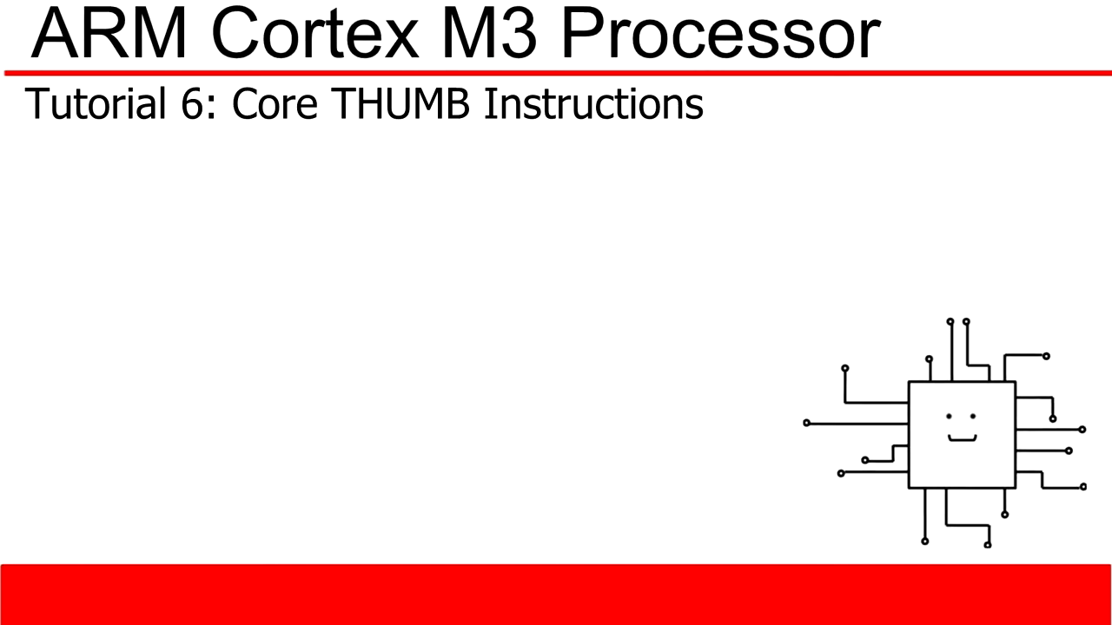
{"action": "key", "text": "Right"}
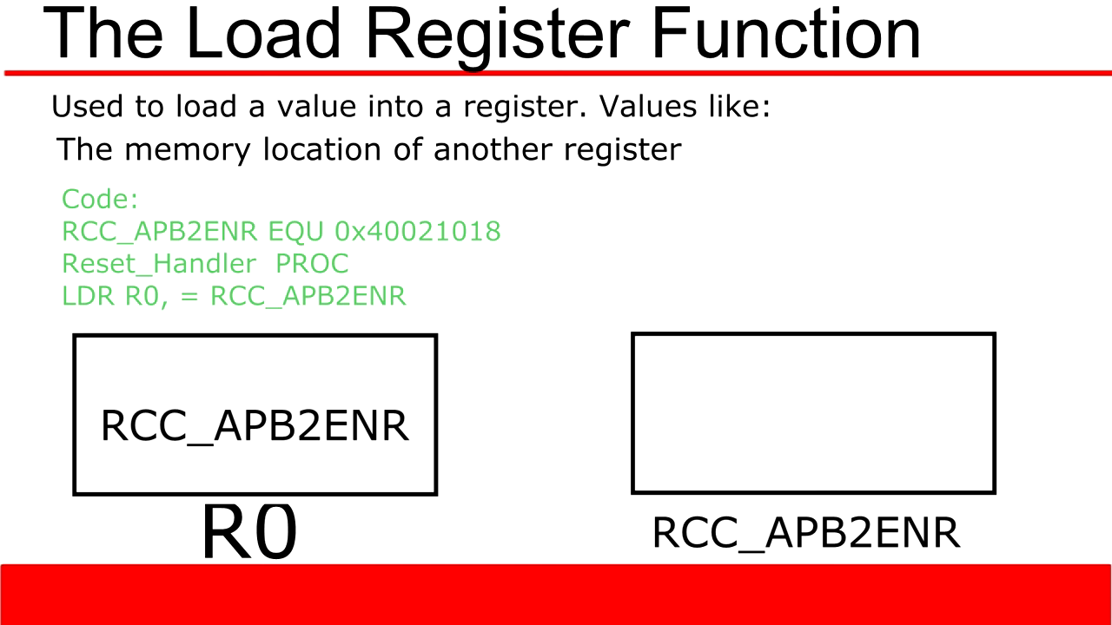
{"action": "key", "text": "right"}
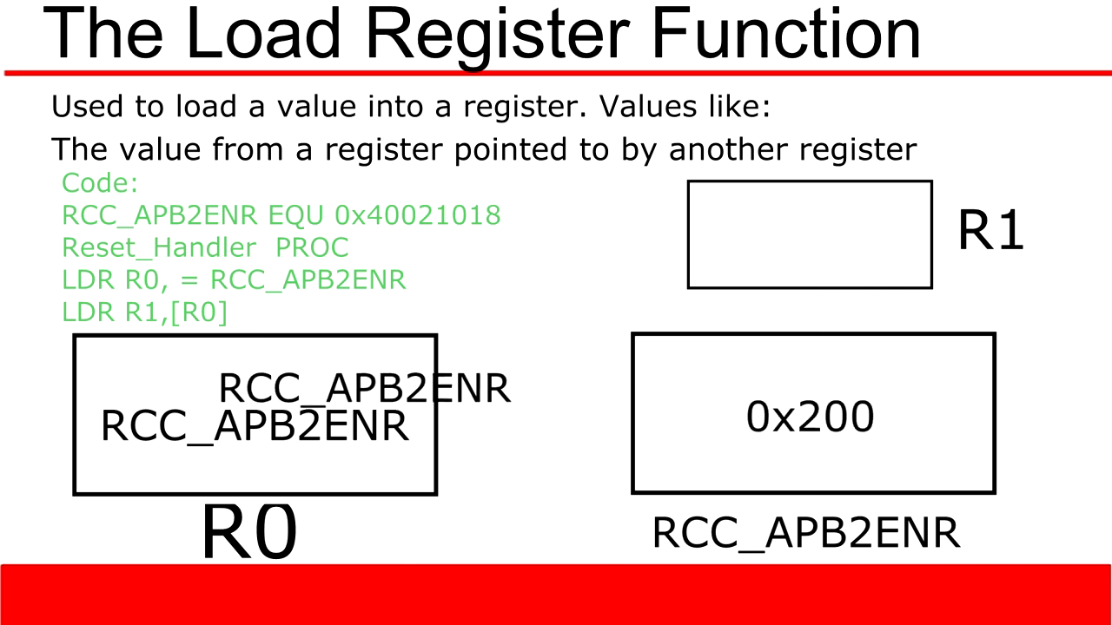